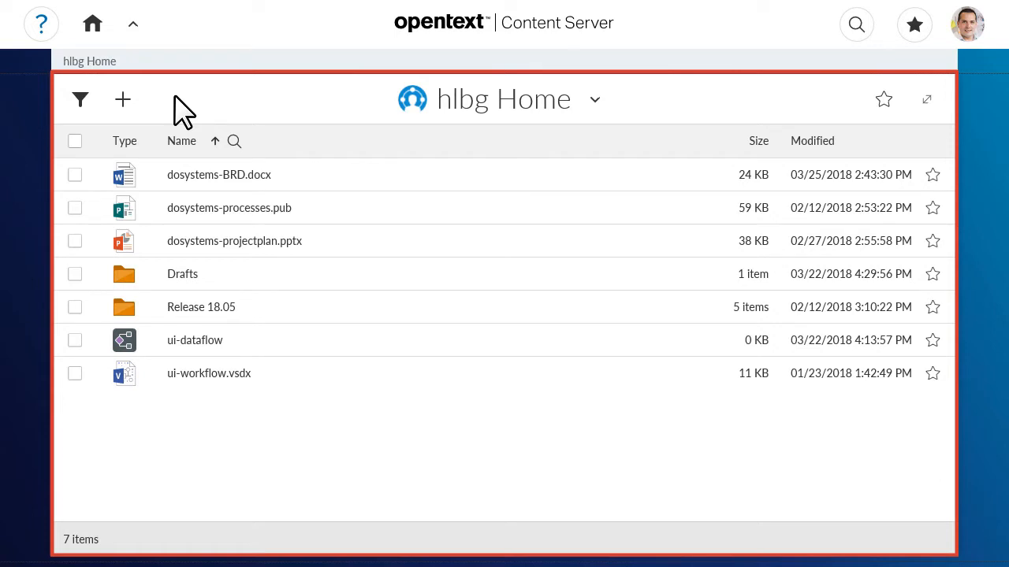
pyautogui.moveTo(79, 100)
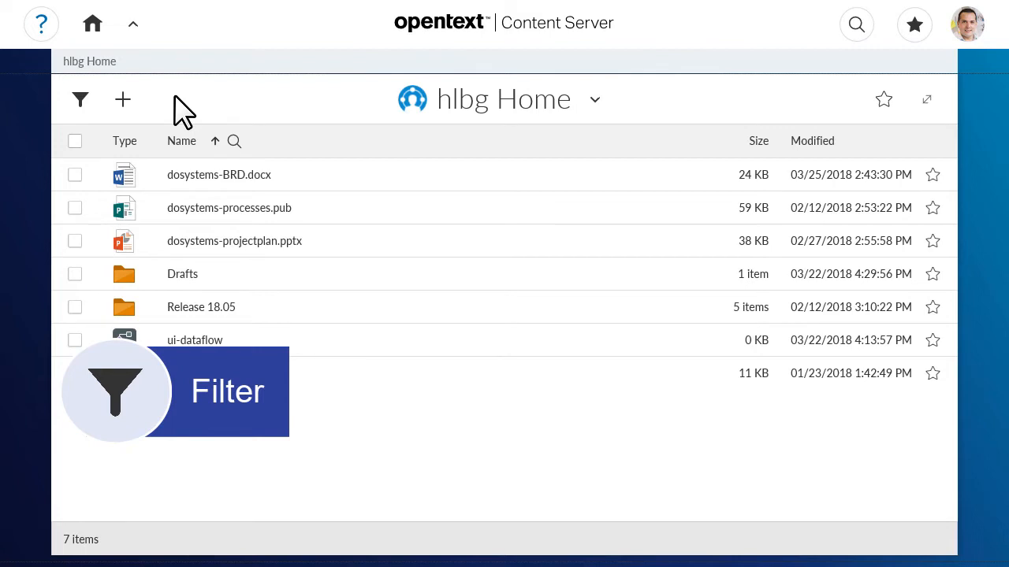
# Sort the hlbg Home list by name in reverse, then restore ascending order.
pyautogui.click(79, 99)
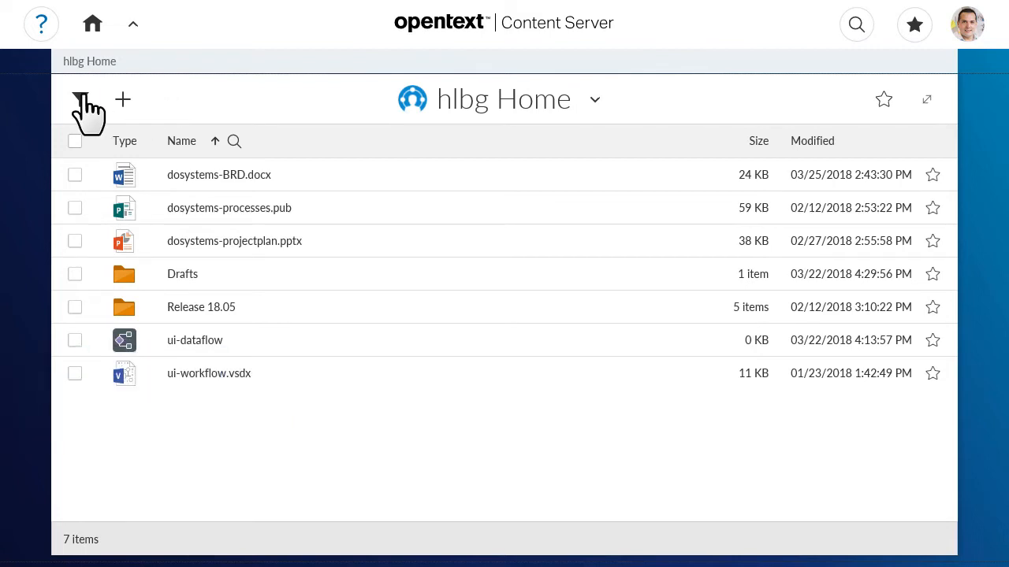
pyautogui.click(82, 99)
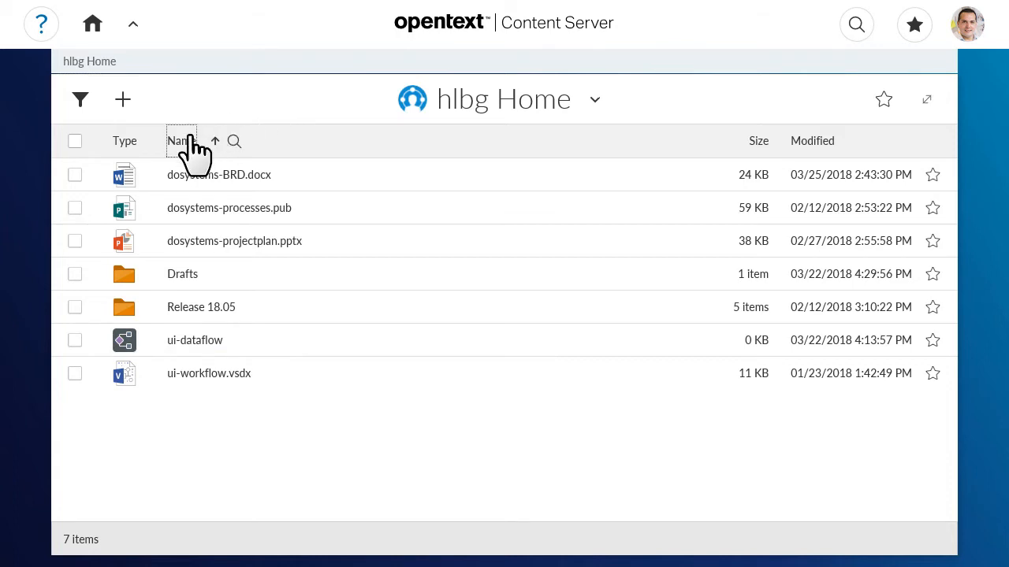
pyautogui.click(180, 141)
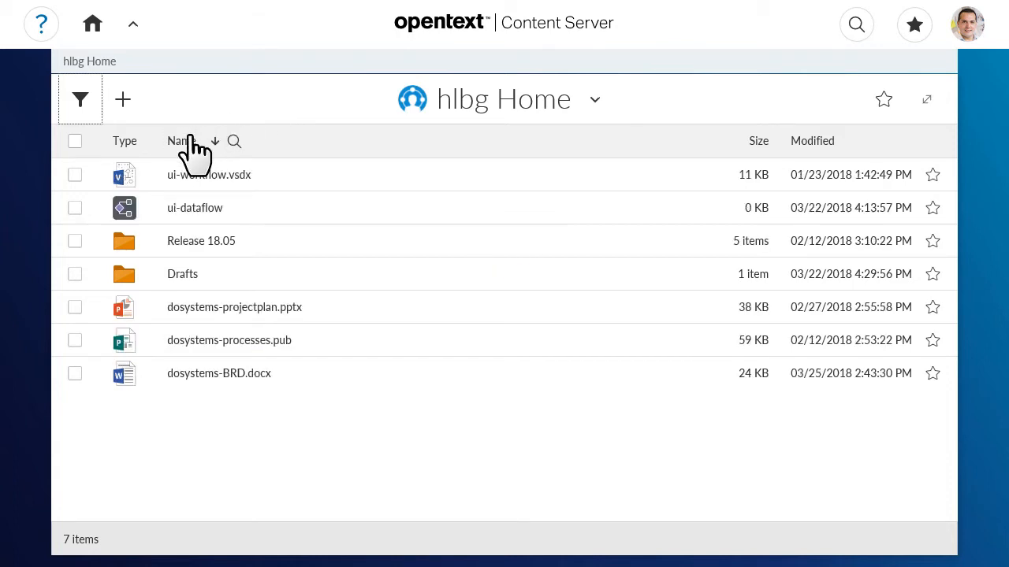
pyautogui.click(181, 142)
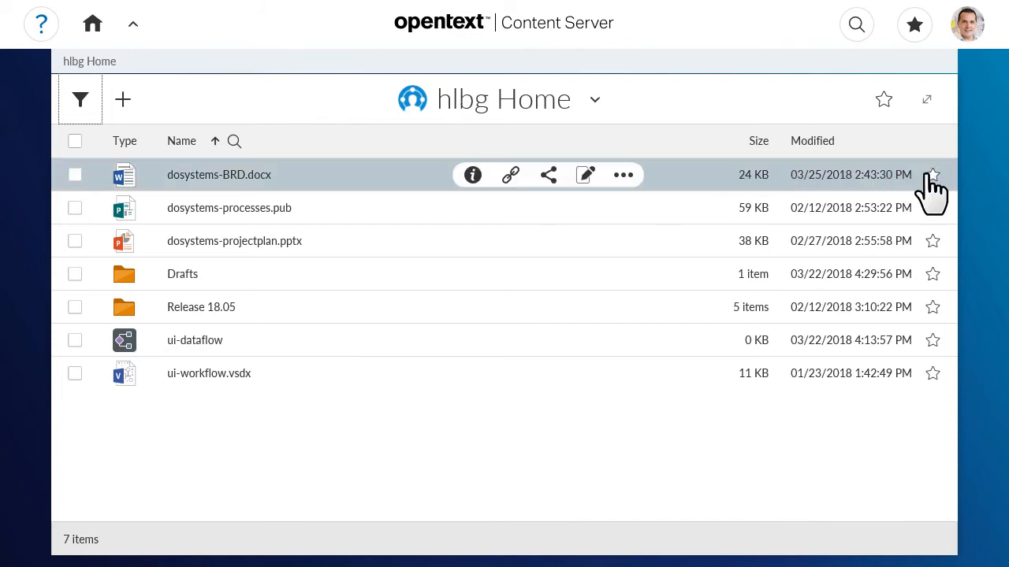
# Add dosystems-BRD.docx to favorites under the Ungrouped group.
pyautogui.click(933, 173)
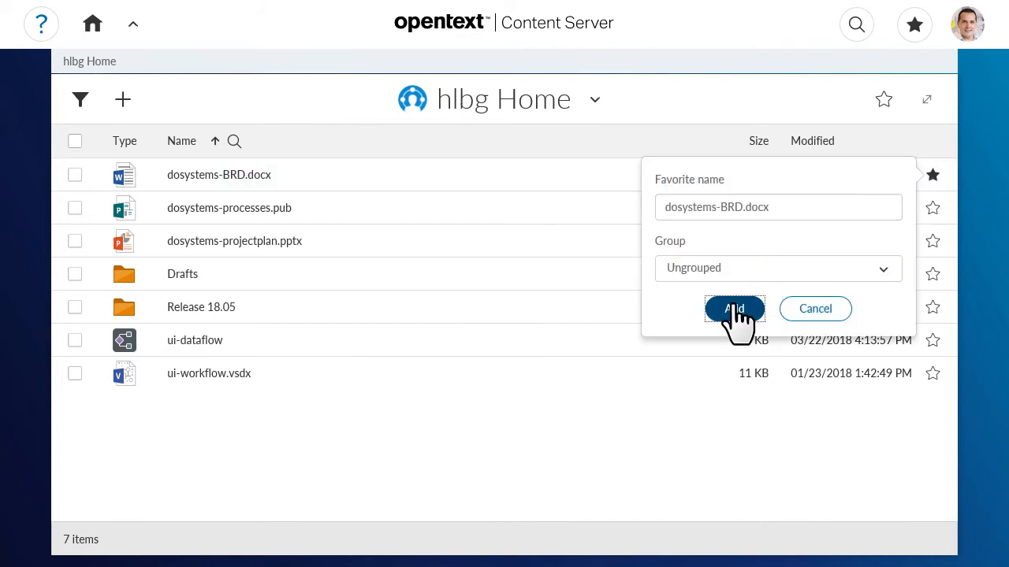
pyautogui.click(735, 307)
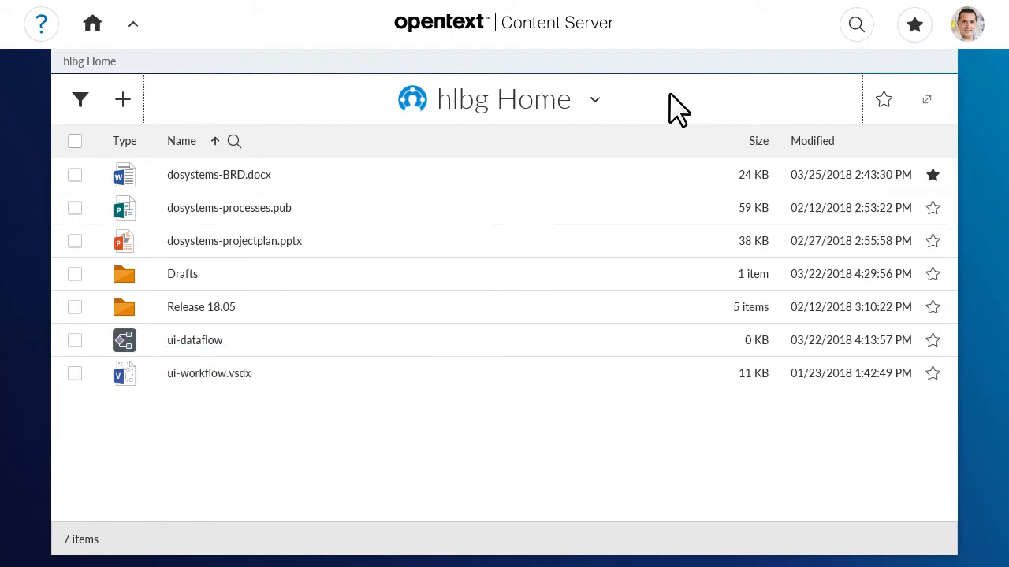
pyautogui.moveTo(181, 274)
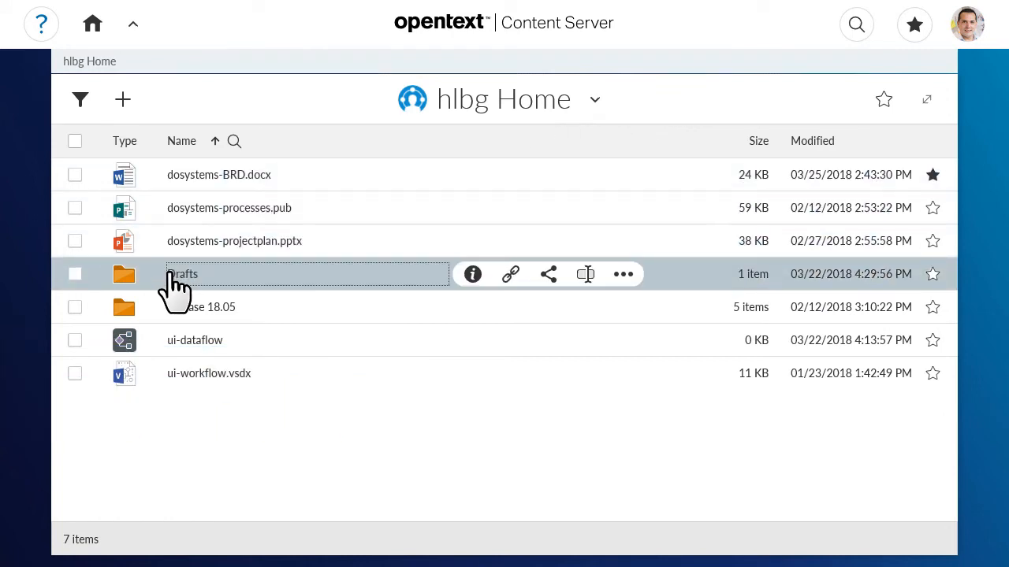
# Open the Drafts folder showing its single dosystems-BRD.docx file.
pyautogui.click(183, 275)
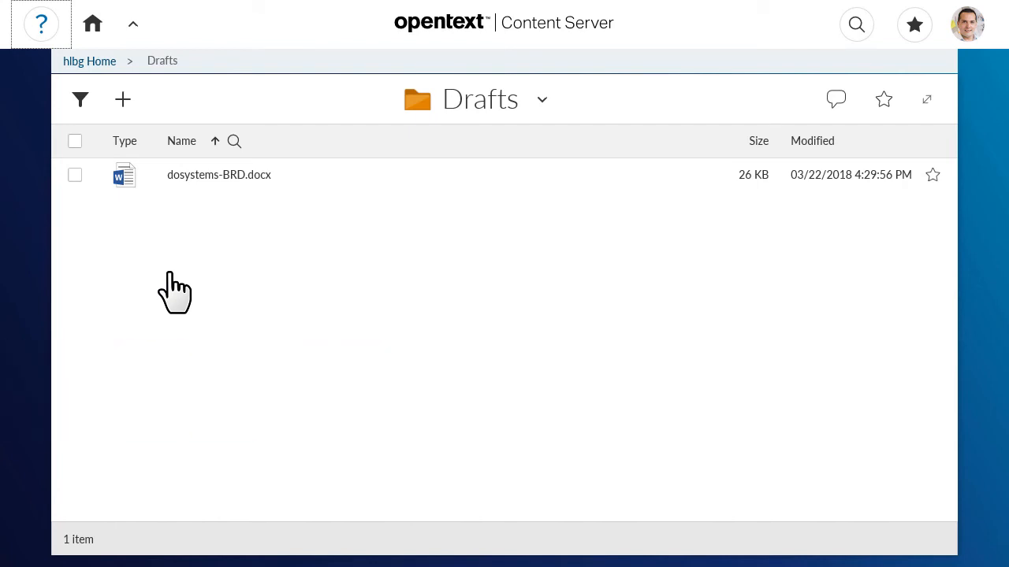
pyautogui.moveTo(123, 108)
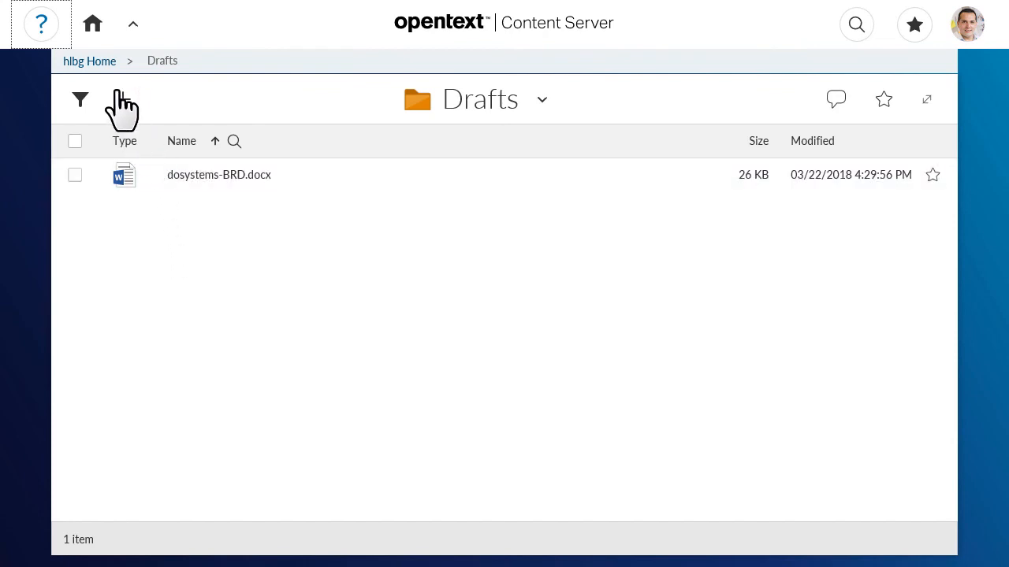